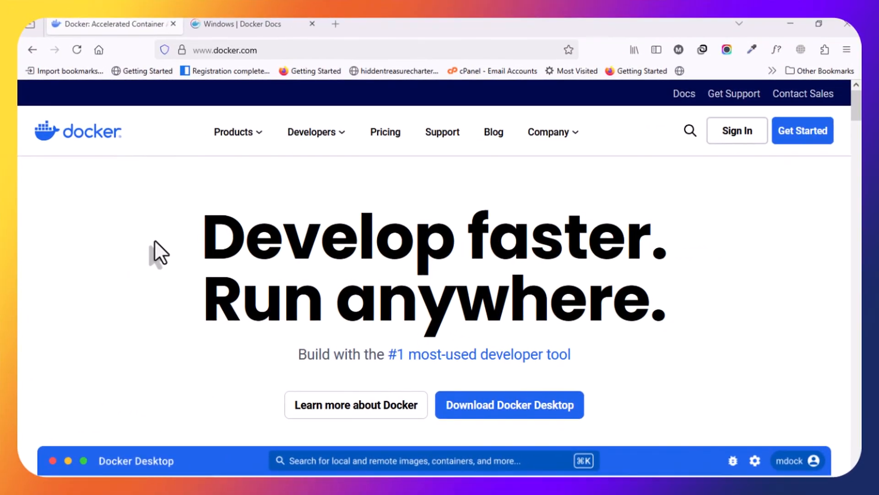
mouse_move(121, 206)
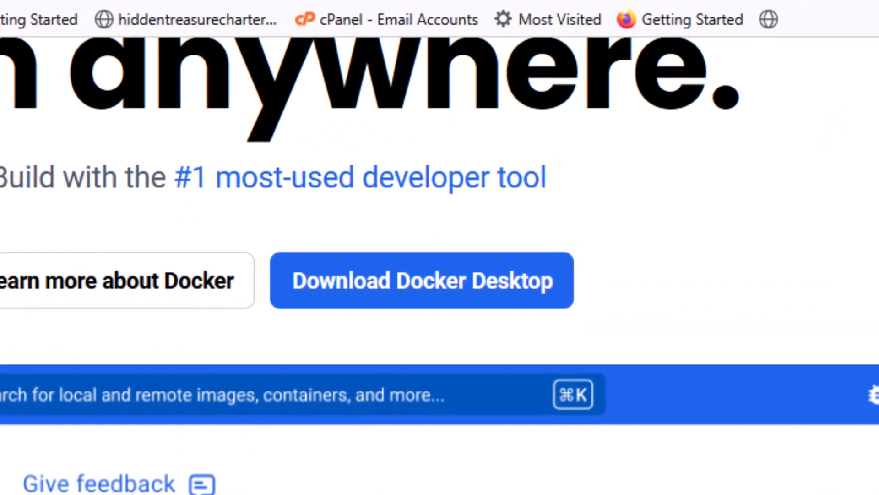
- Reveal the Download Docker Desktop platform choices for Mac, Windows and Linux on docker.com
scroll(down, 3)
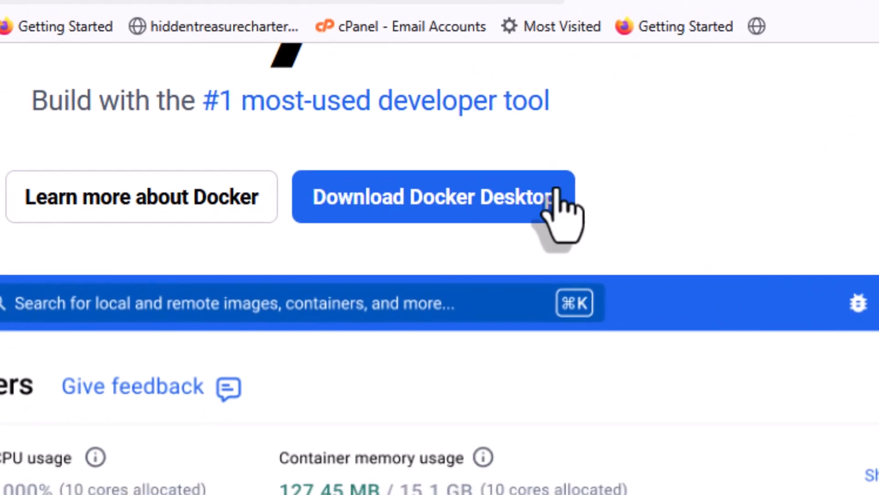
click(433, 196)
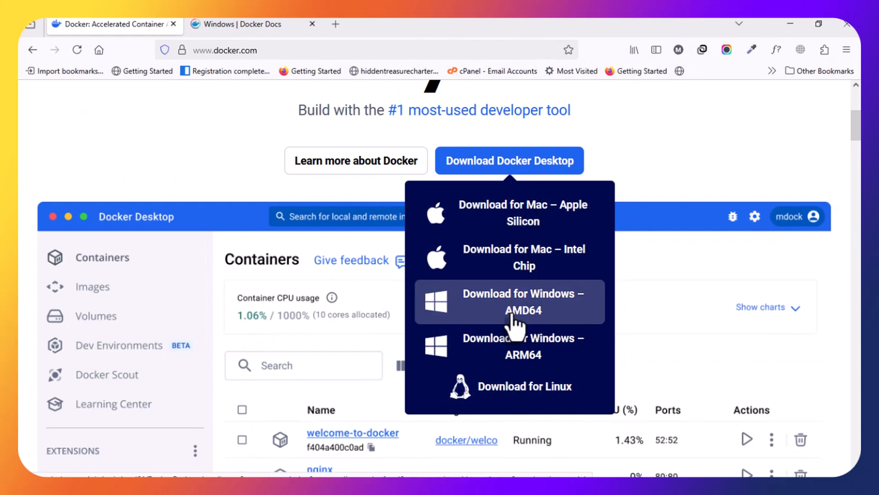
mouse_move(531, 352)
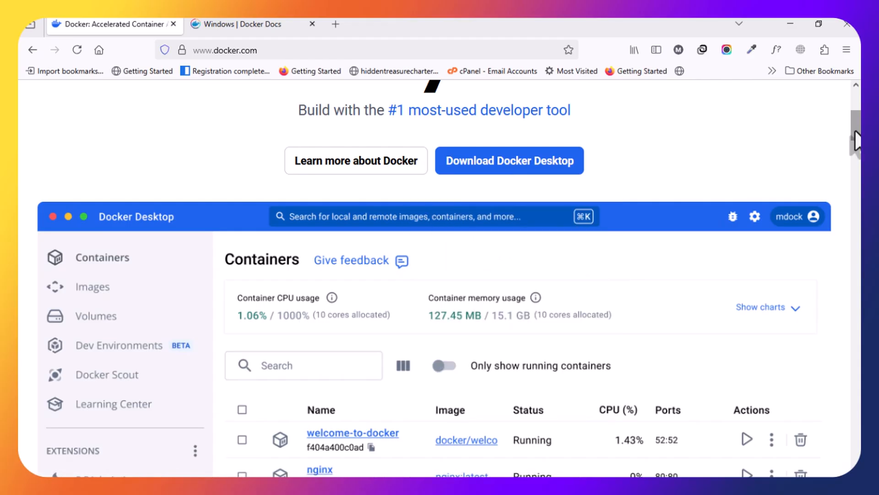
scroll(up, 3)
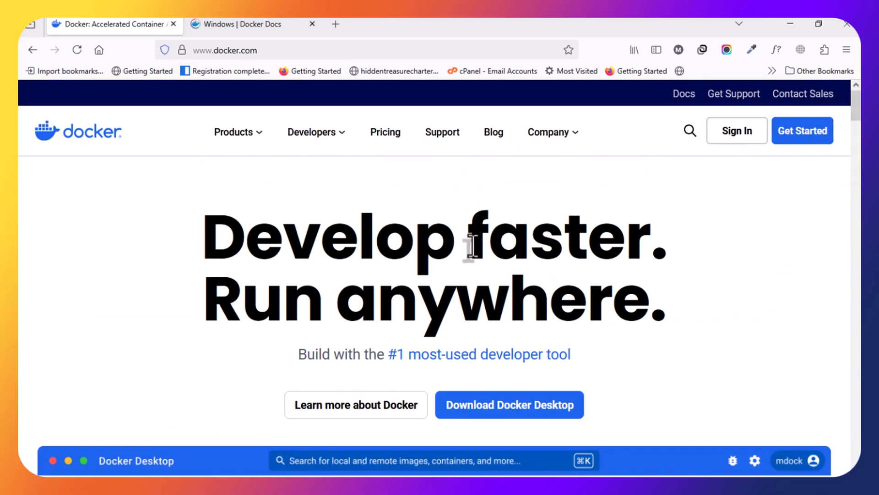
mouse_move(461, 297)
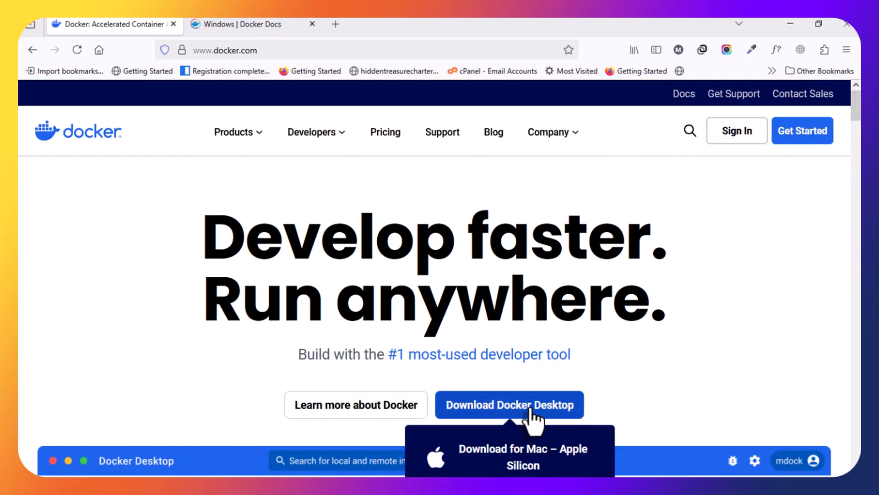
click(250, 24)
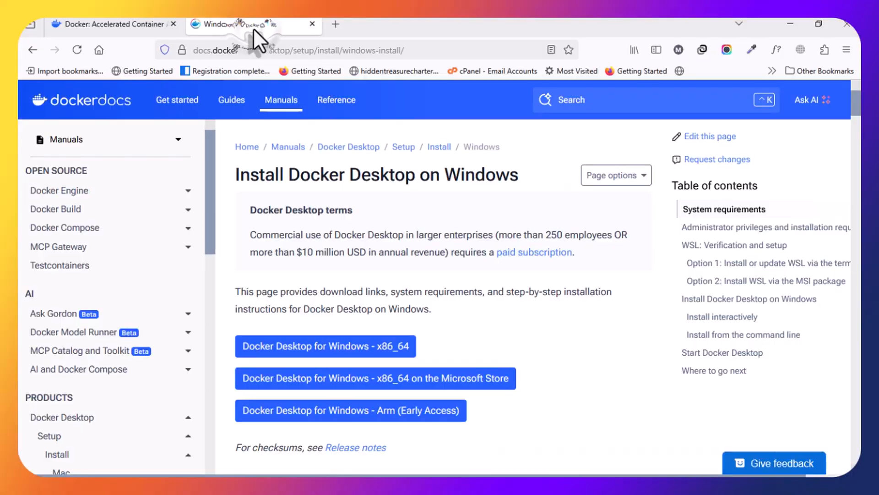
scroll(down, 3)
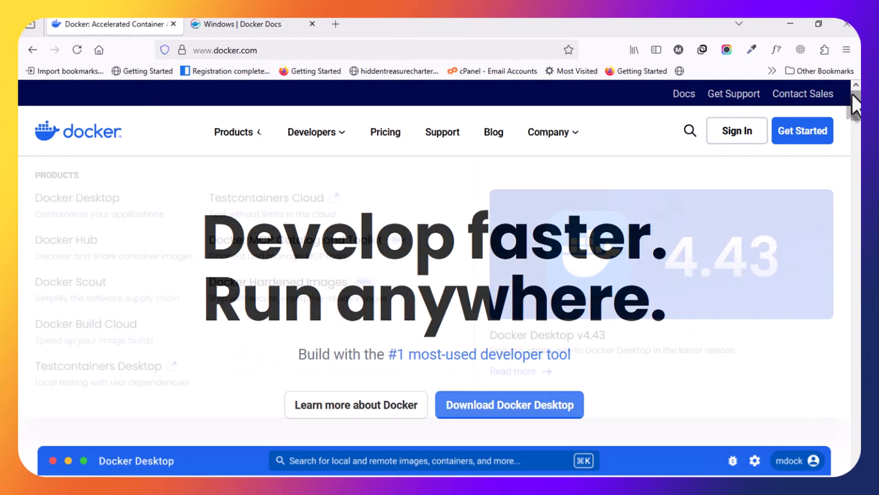
- Reopen the Download Docker Desktop dropdown listing Mac, Windows AMD64, Windows ARM64 and Linux
scroll(down, 3)
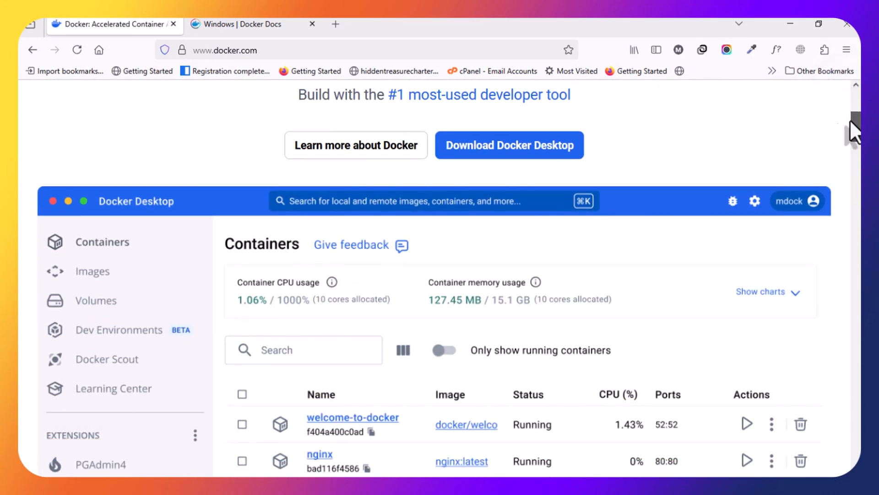
click(509, 145)
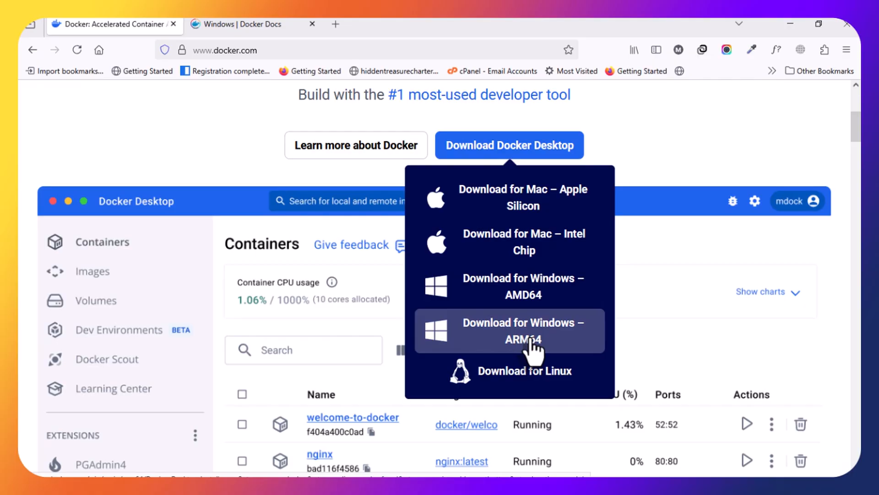
mouse_move(531, 304)
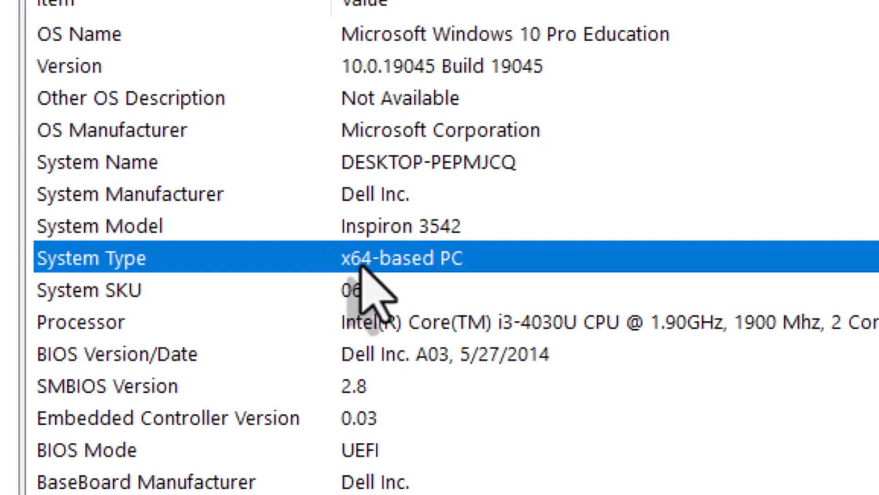
mouse_move(372, 298)
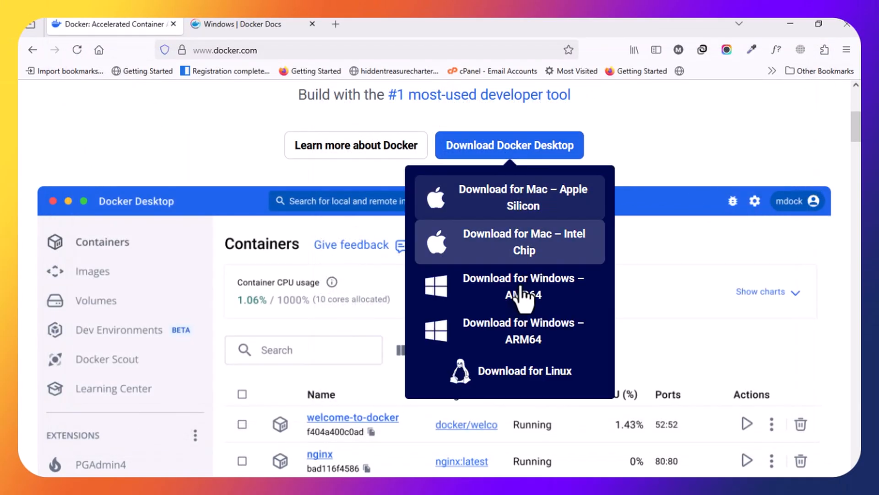
mouse_move(523, 299)
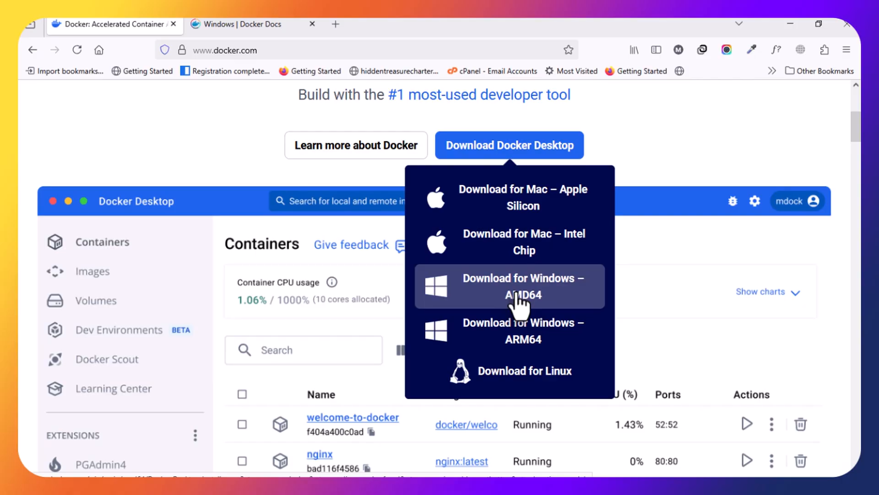
- Download the Docker Desktop installer for Windows – AMD64
click(522, 285)
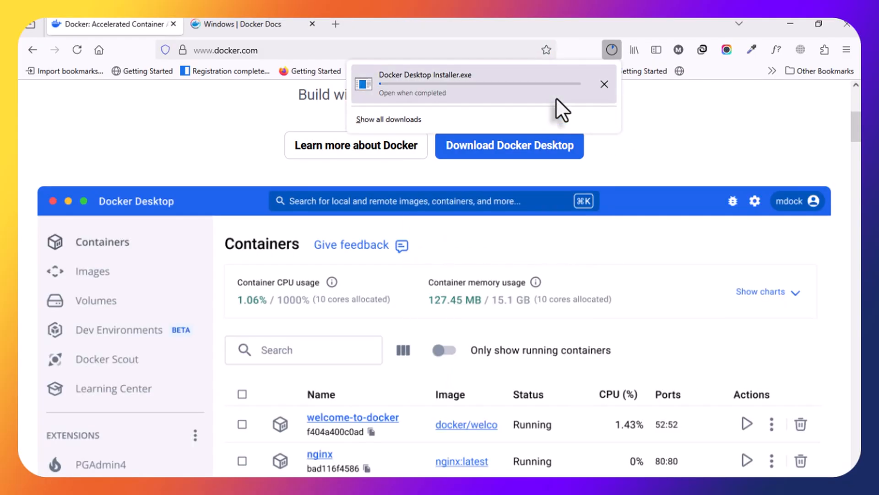
click(604, 84)
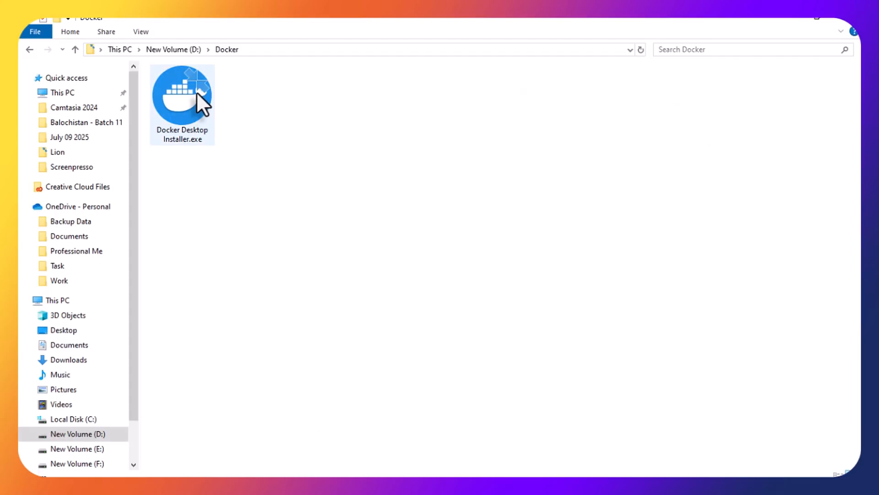
mouse_move(196, 102)
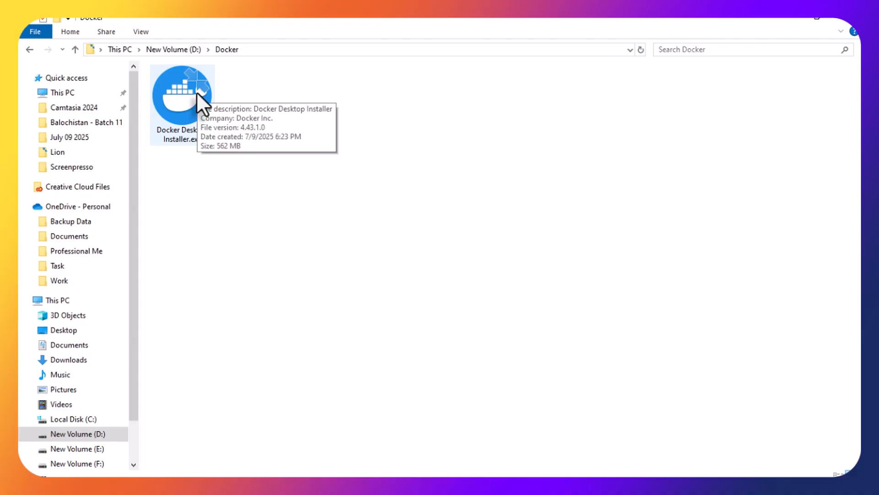
- Launch Docker Desktop Installer.exe from the D:\Docker folder
click(189, 99)
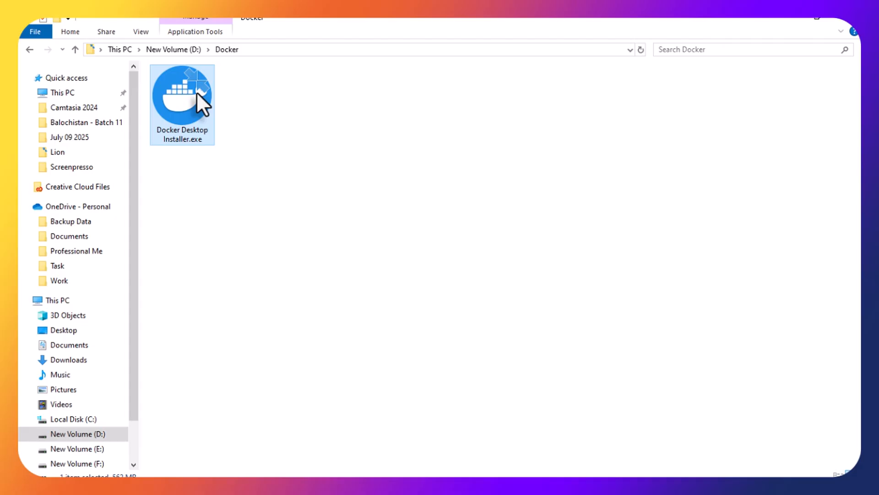
click(284, 201)
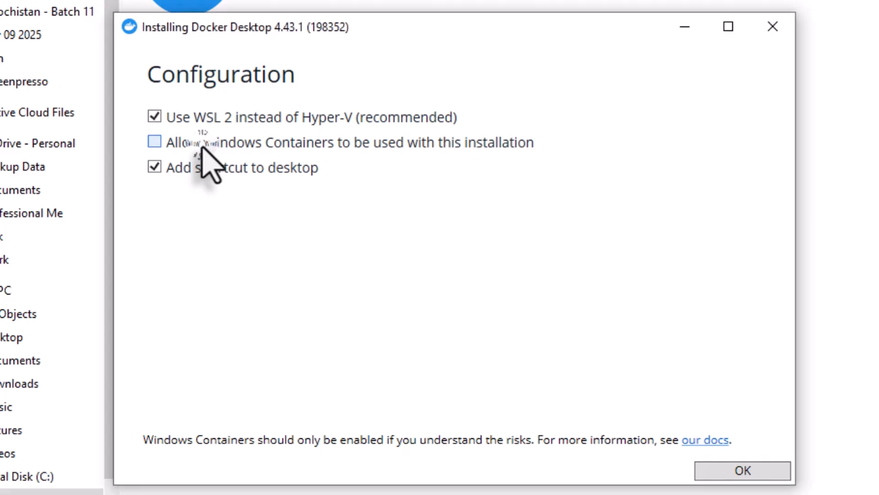
- Enable Allow Windows Containers alongside WSL 2 and the shortcut, then start installing
click(155, 141)
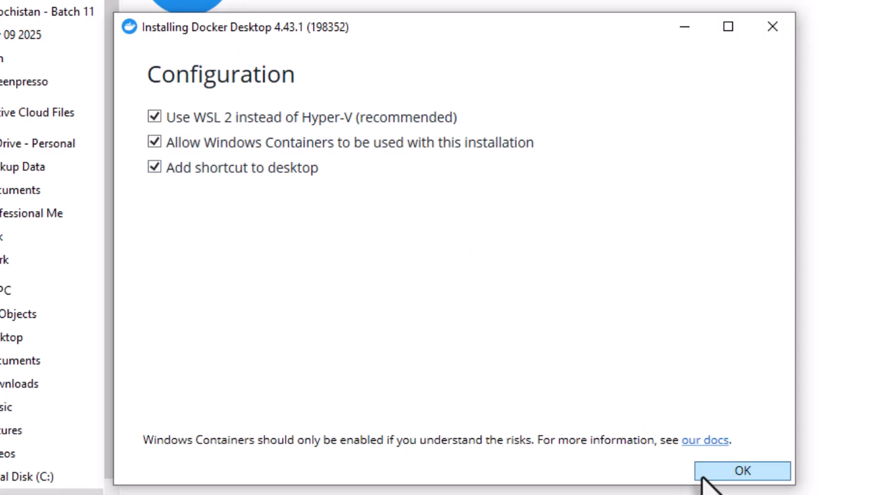
click(741, 471)
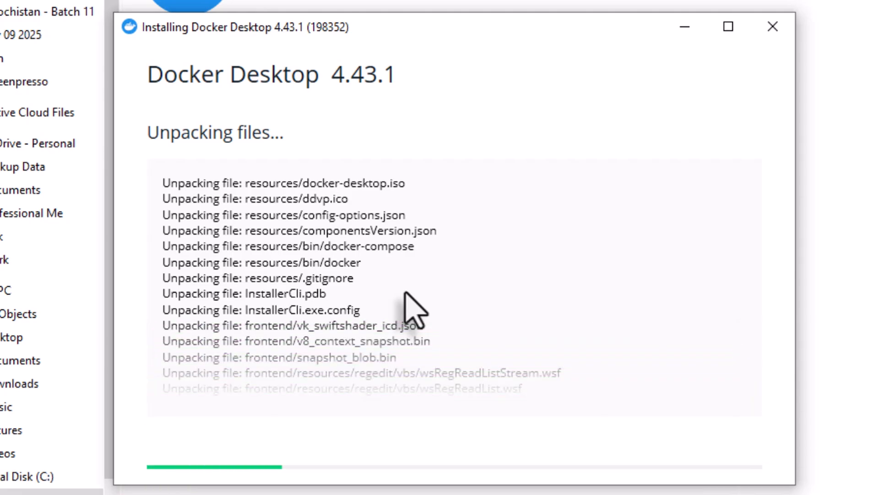
mouse_move(427, 275)
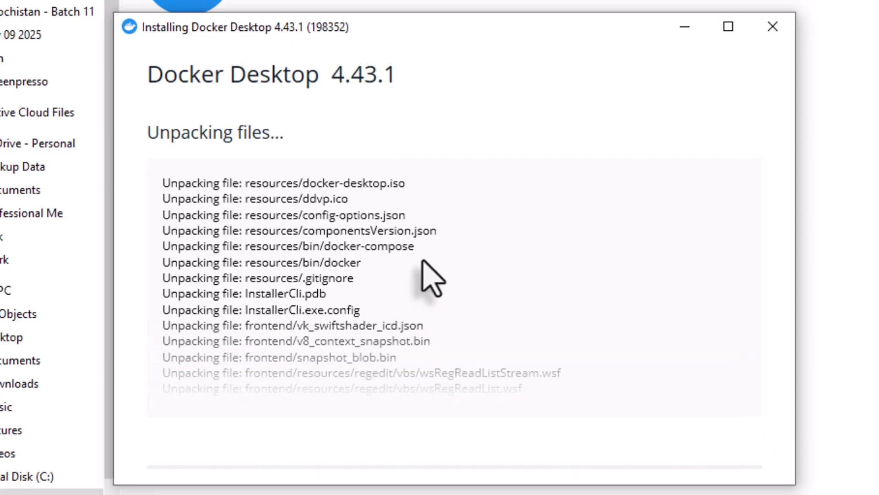
mouse_move(239, 26)
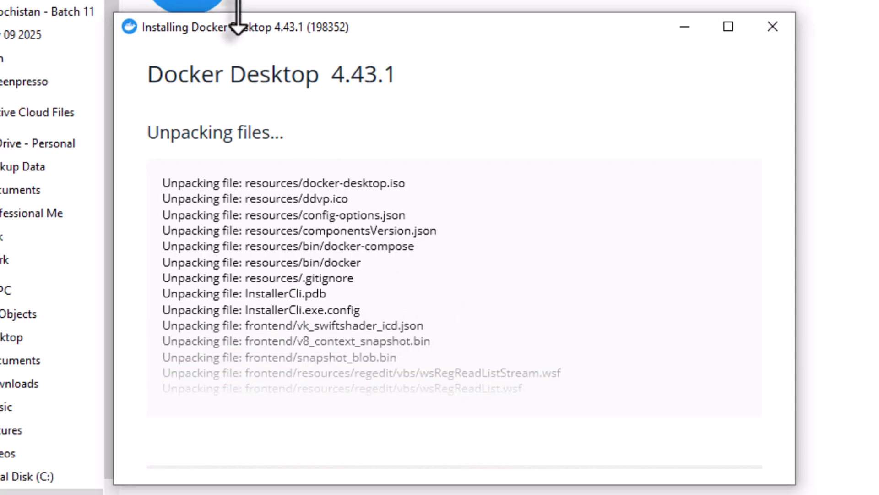
- Review the WSL 2 hardware prerequisites on the Docker Docs Windows install page, then return toward the installer
key(alt+tab)
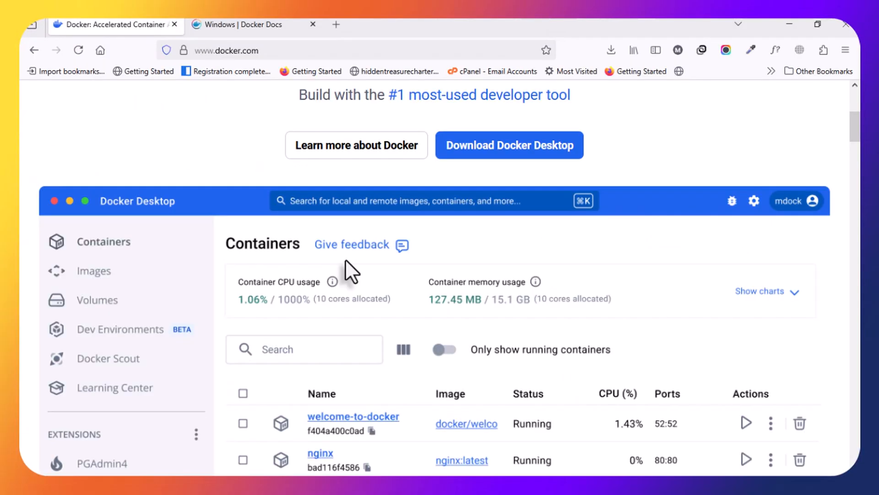
click(246, 24)
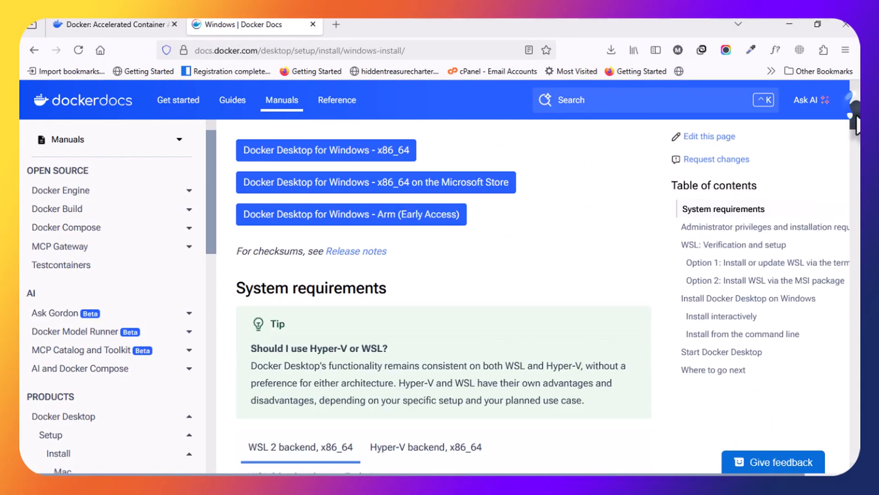
scroll(down, 3)
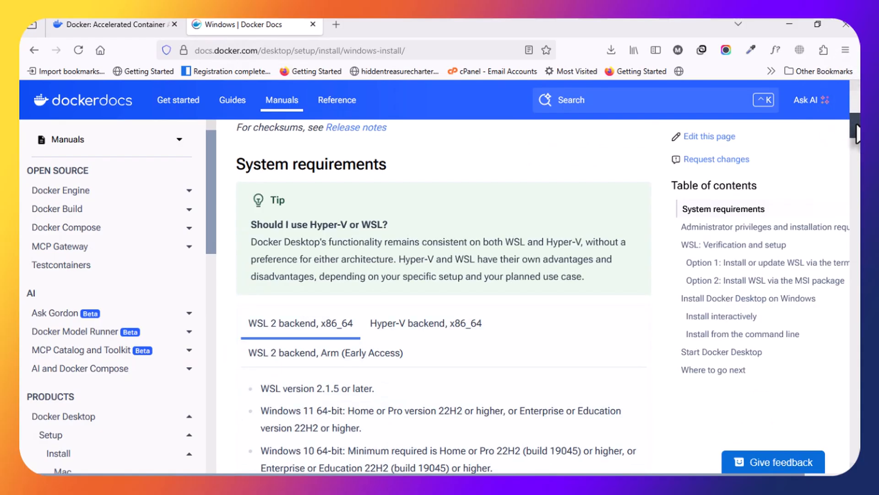
scroll(down, 3)
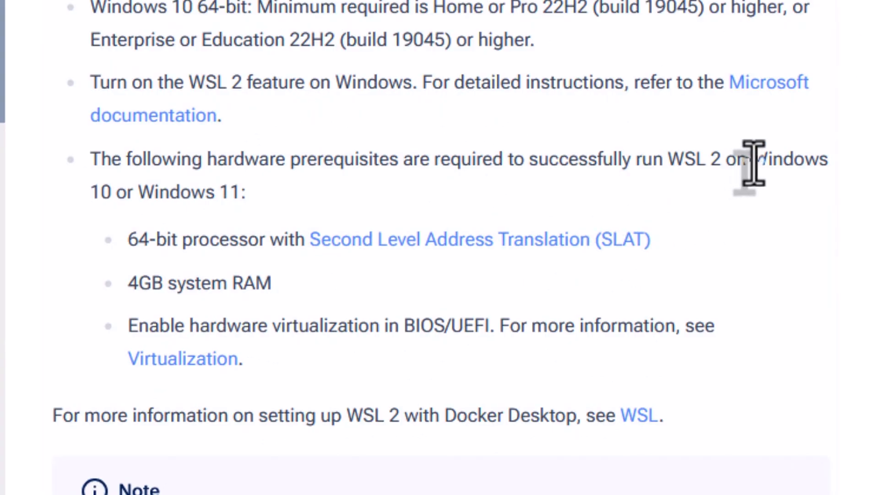
drag(754, 158, 140, 191)
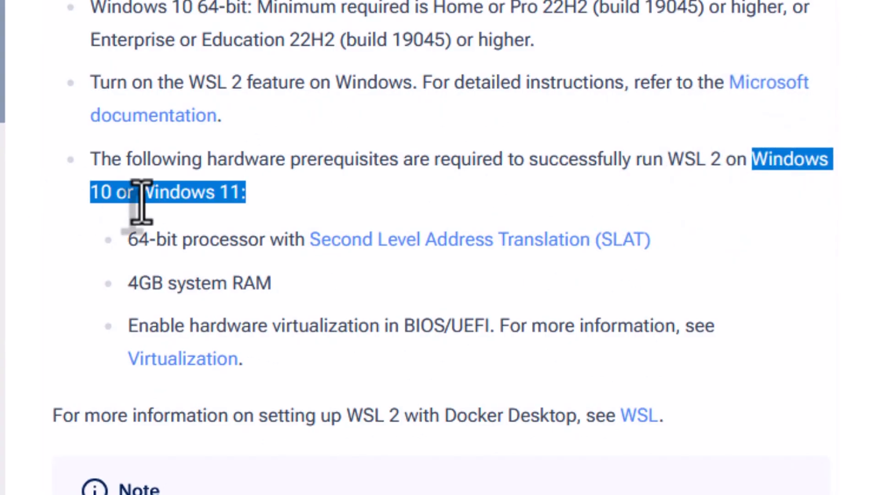
click(137, 243)
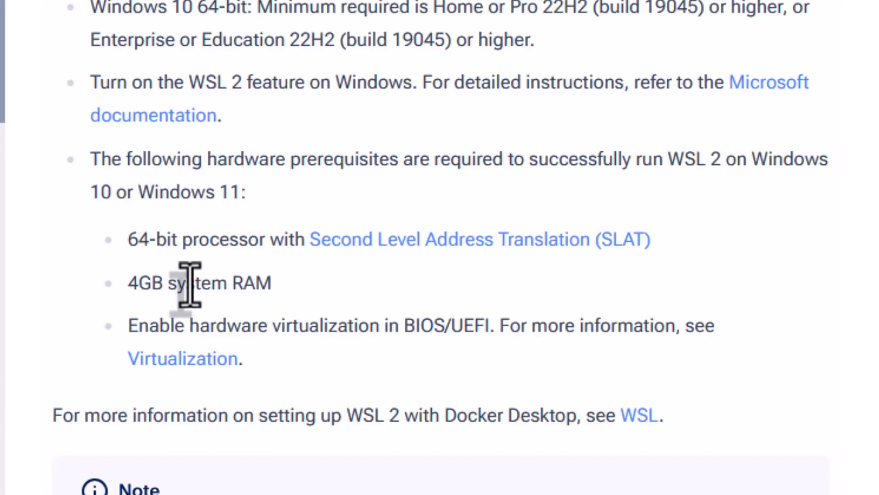
mouse_move(181, 243)
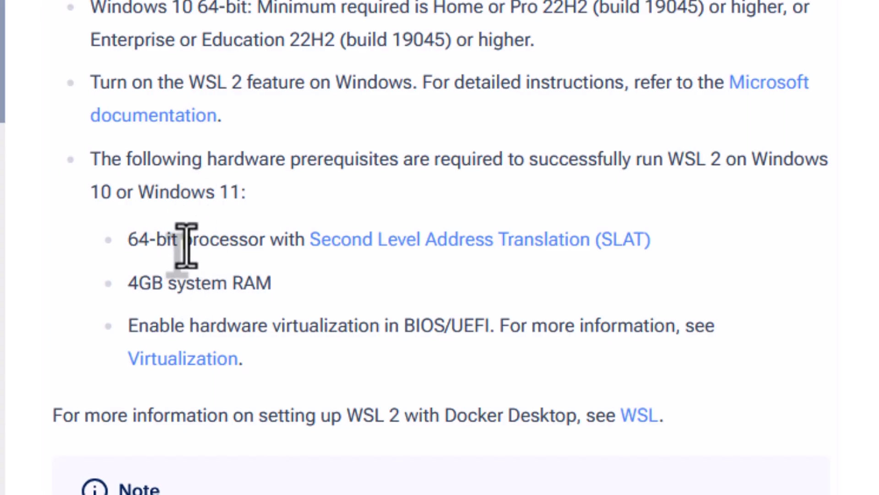
key(Alt+Tab)
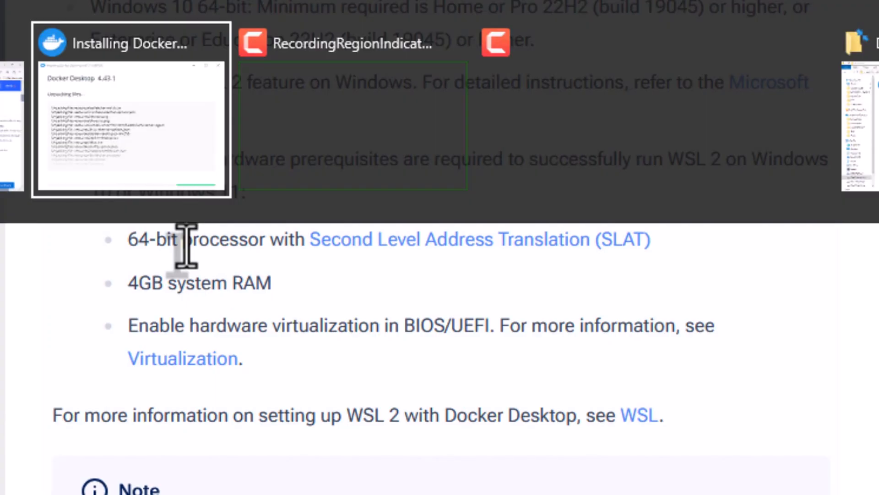
- Close the installer after it reports 'Installation succeeded' for Docker Desktop 4.43.1
click(130, 110)
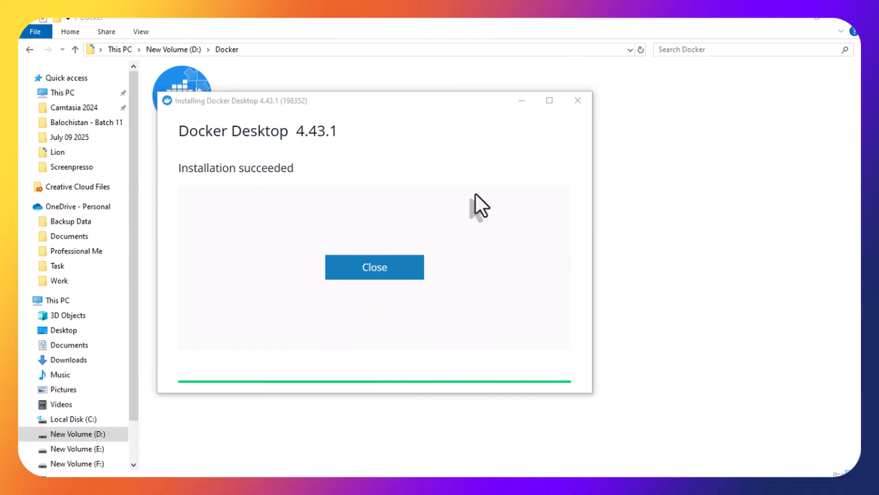
click(375, 267)
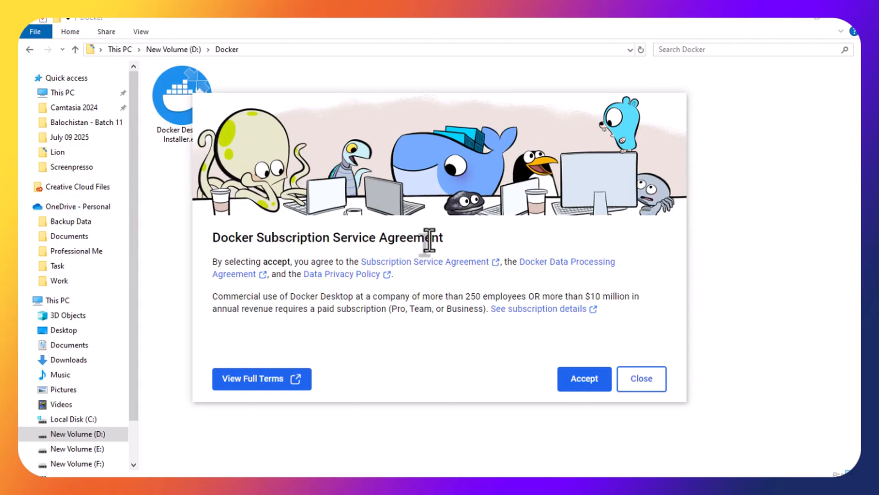
mouse_move(275, 238)
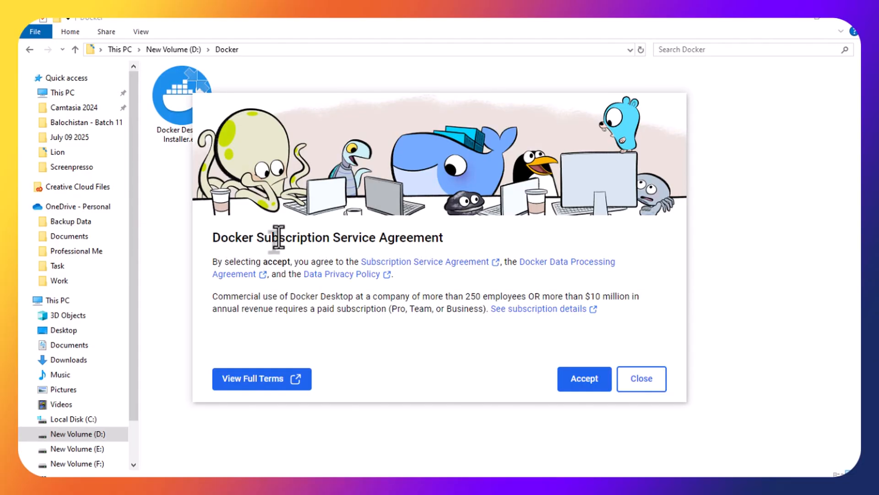
mouse_move(388, 237)
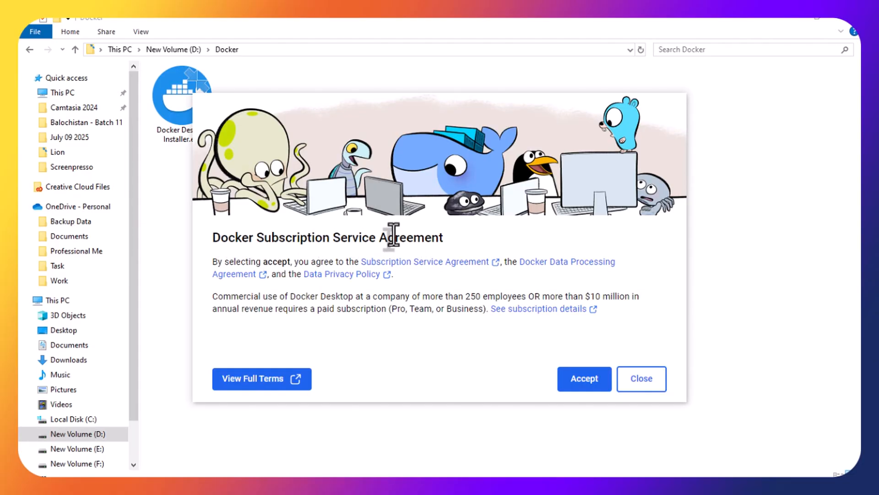
- Accept the Docker Subscription Service Agreement to reach the welcome sign-in screen
click(585, 379)
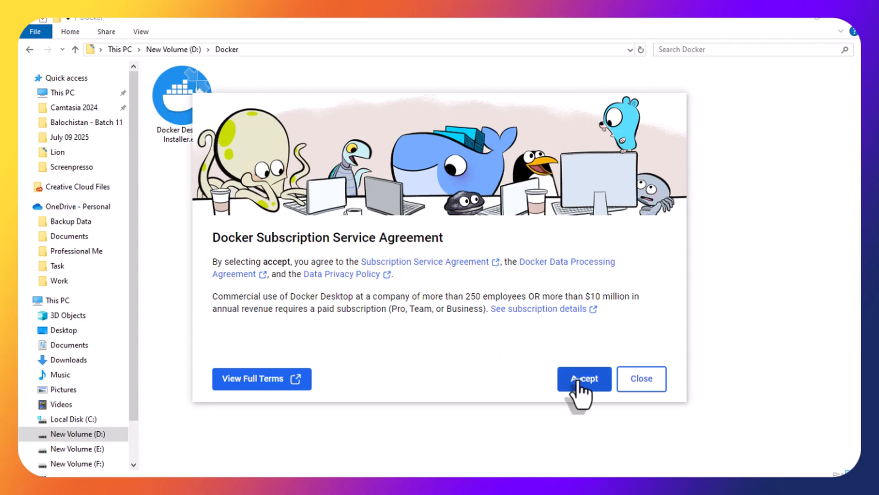
click(584, 379)
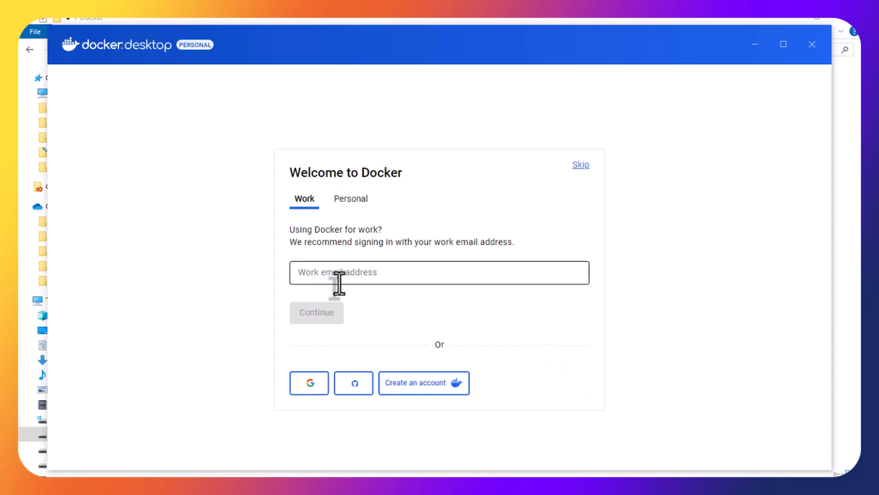
mouse_move(581, 172)
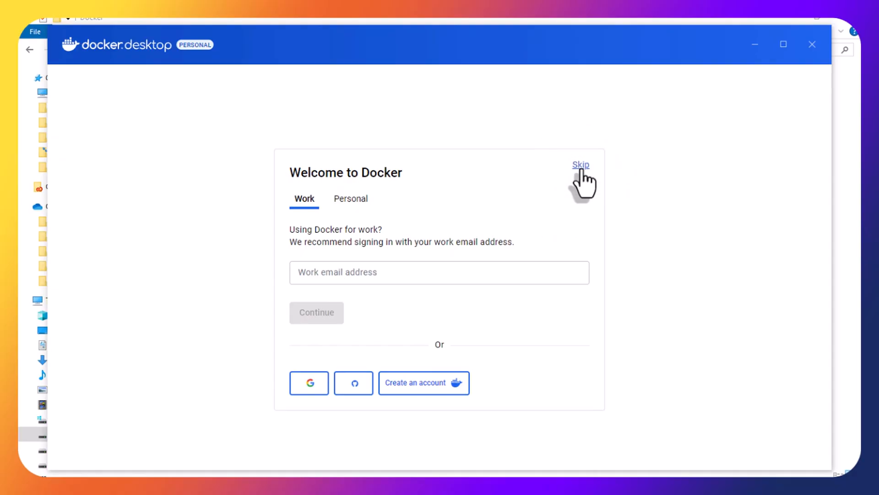
- Skip sign-in and browse the empty Containers and Images views in the Docker Desktop dashboard
click(580, 165)
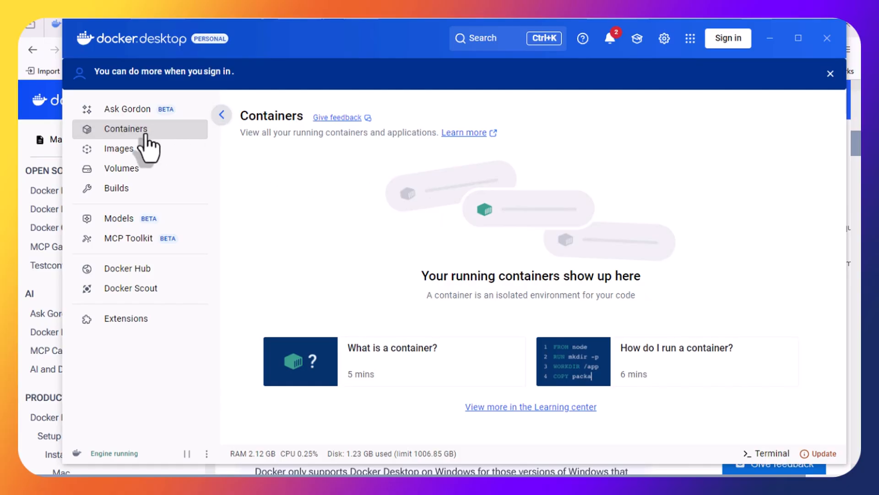
click(118, 149)
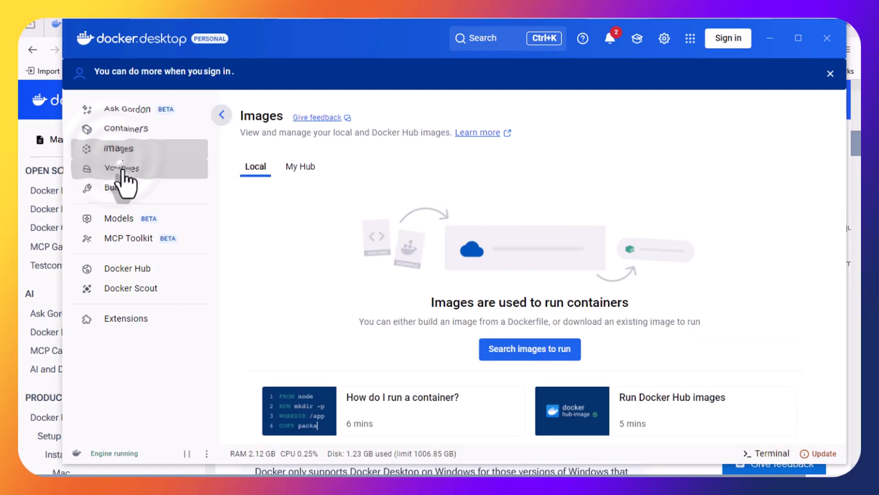
click(127, 129)
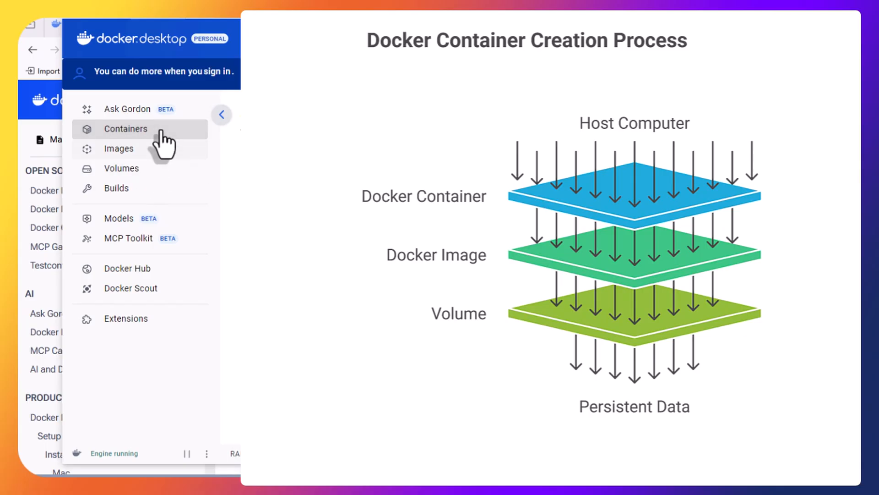
- Return to the empty Containers view stating running containers will appear there
click(125, 128)
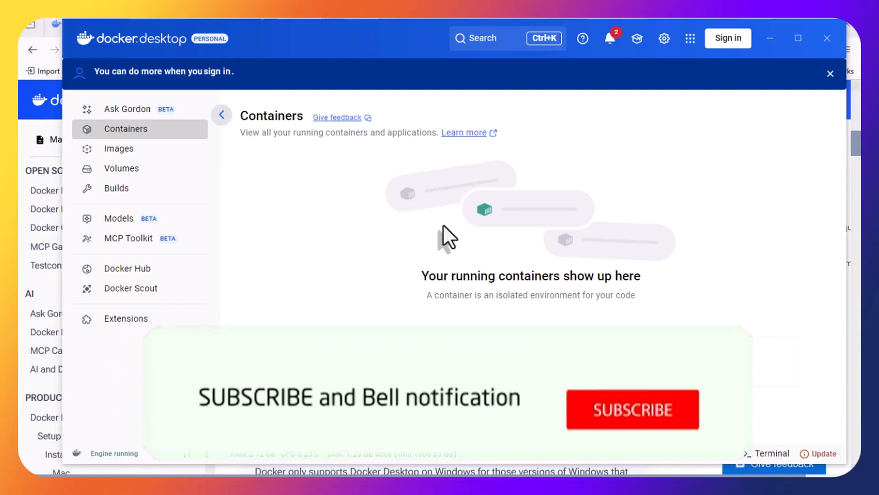
click(632, 408)
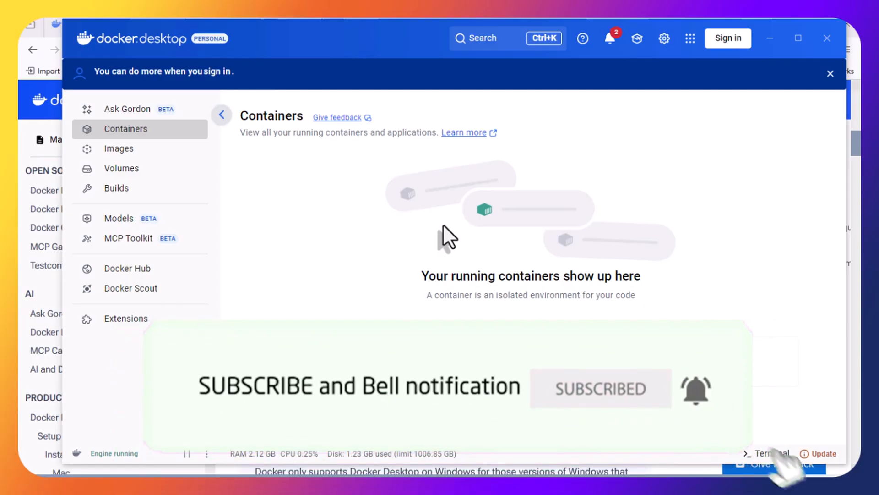